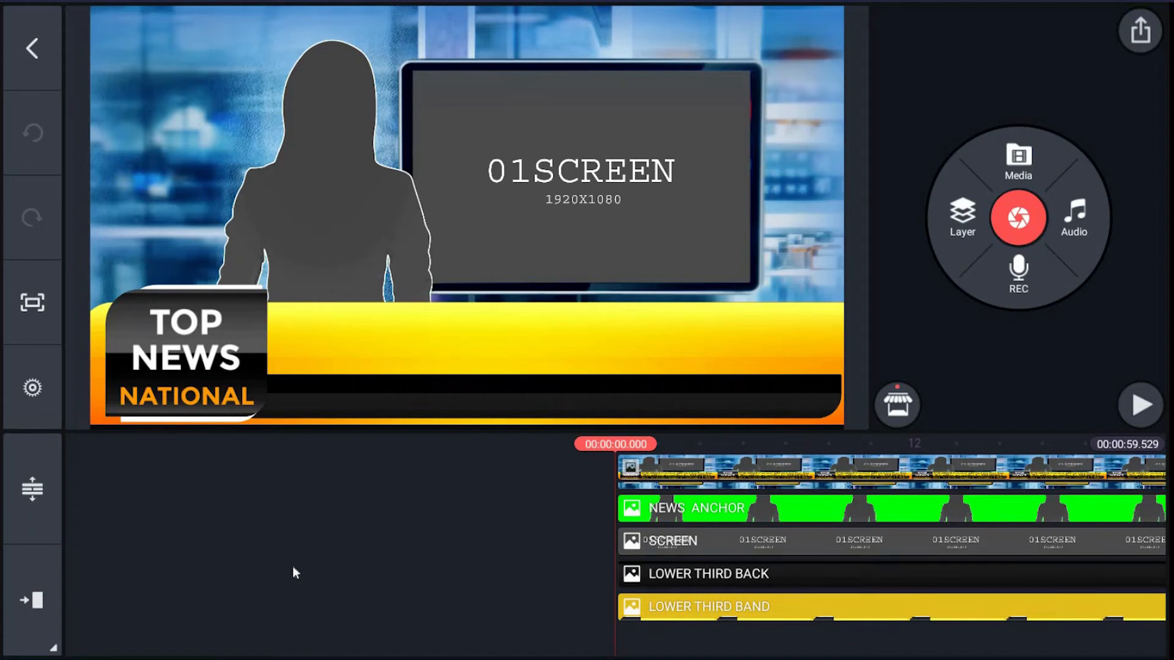
{"action": "mouse_move", "coordinate": [331, 582]}
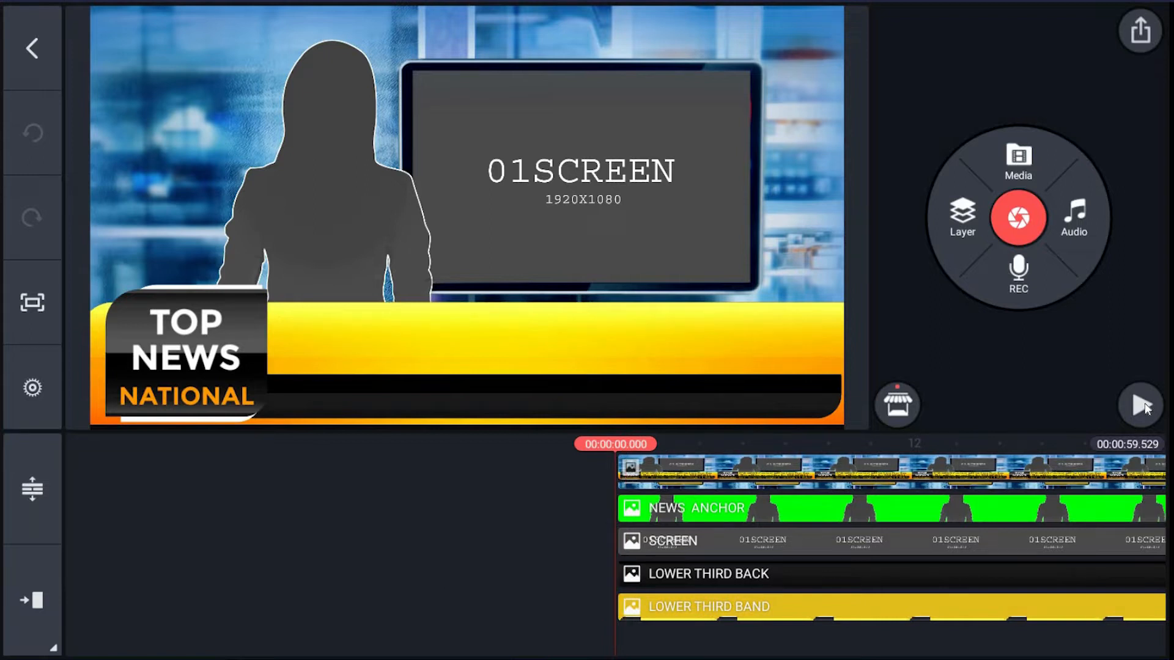
Step: Preview the news template partway to see its header lines and scrolling ticker
{"action": "left_click", "coordinate": [1138, 405]}
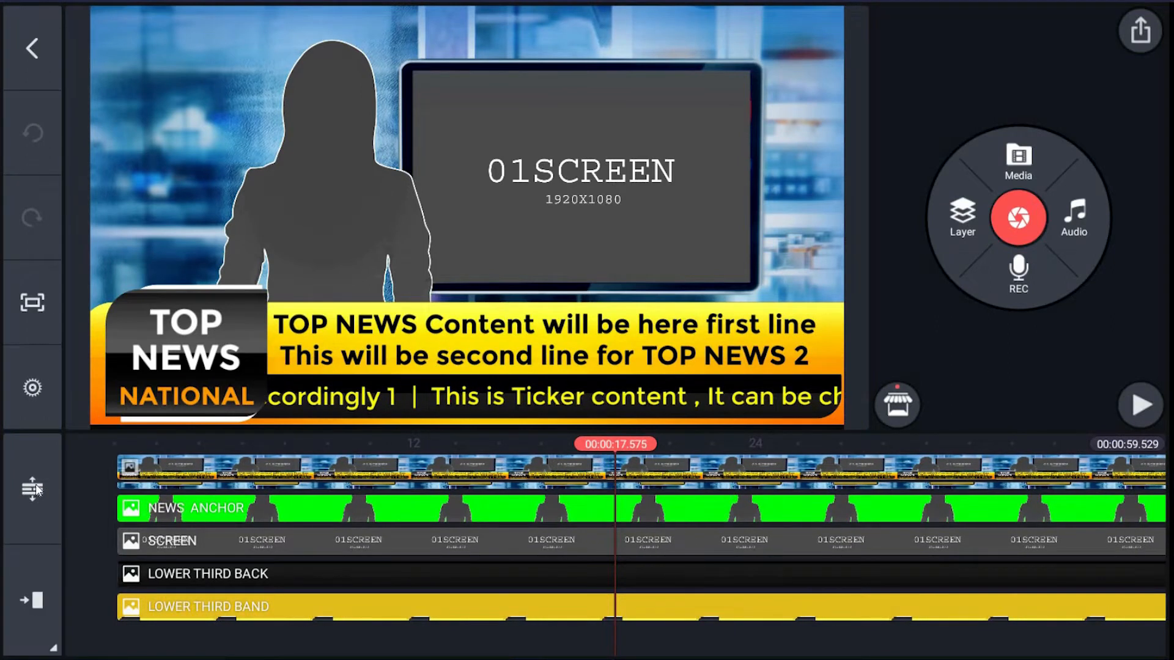
Step: Expand the timeline to full height so every template layer is listed
{"action": "left_click", "coordinate": [31, 489]}
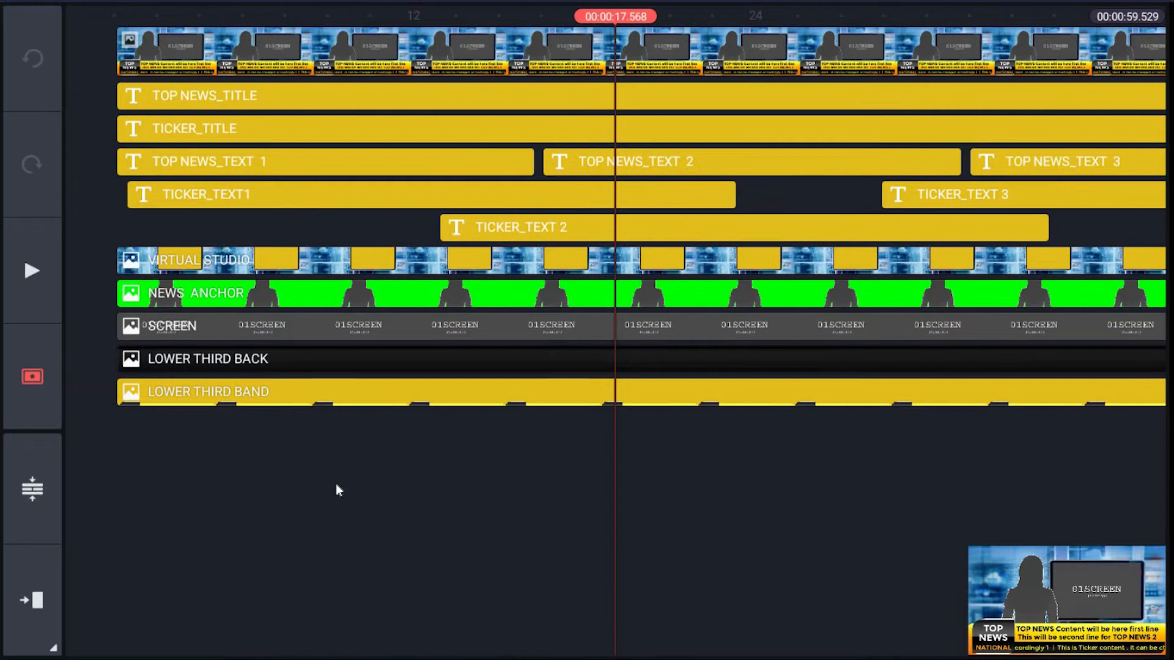
{"action": "mouse_move", "coordinate": [355, 562]}
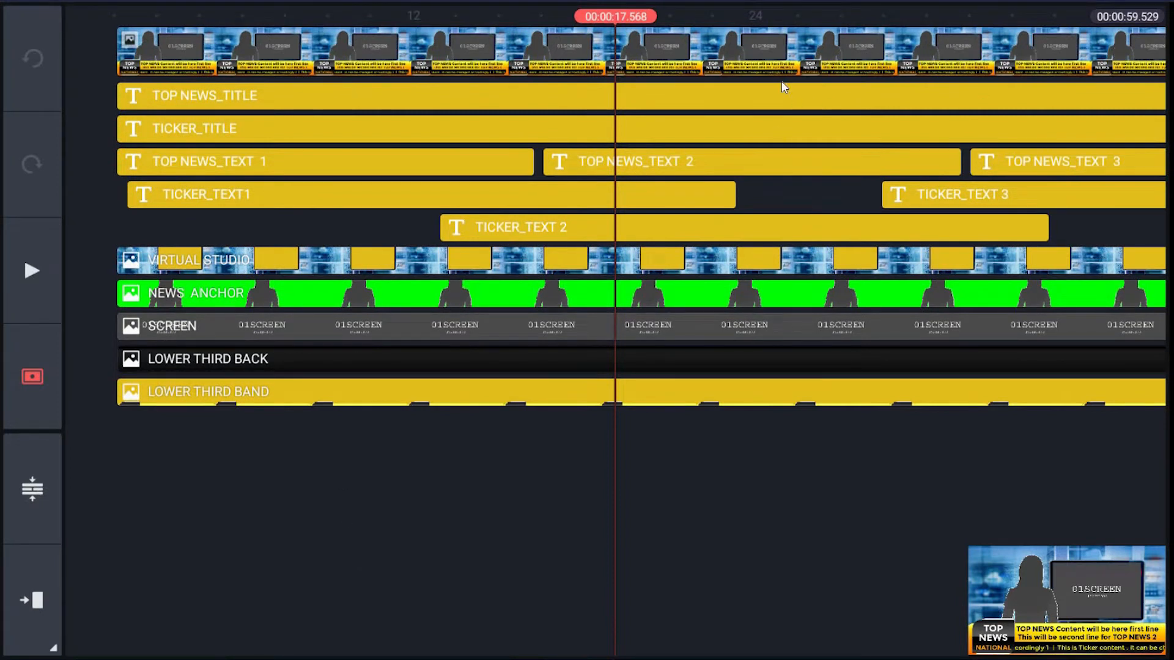
{"action": "mouse_move", "coordinate": [436, 57]}
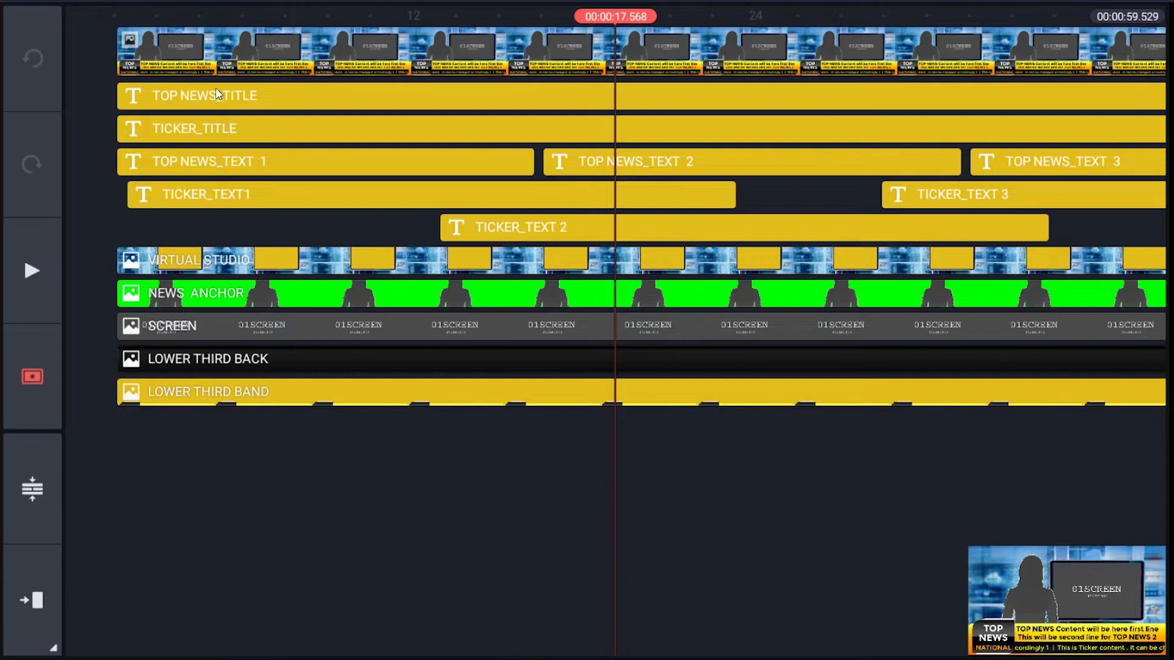
{"action": "mouse_move", "coordinate": [927, 617]}
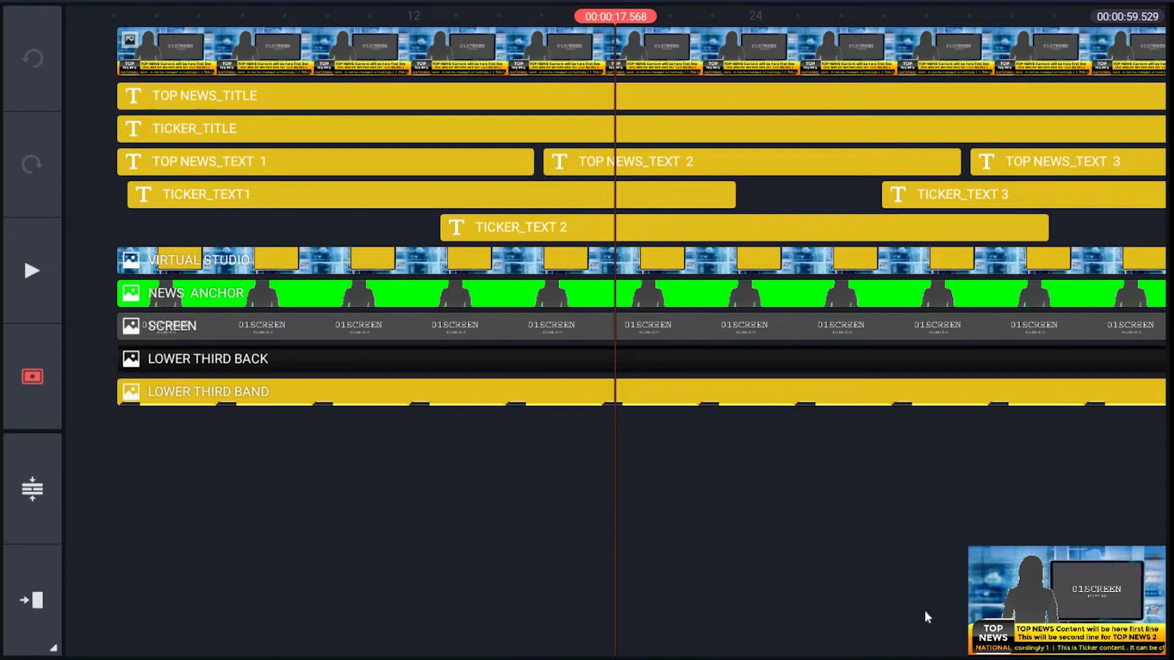
{"action": "mouse_move", "coordinate": [396, 128]}
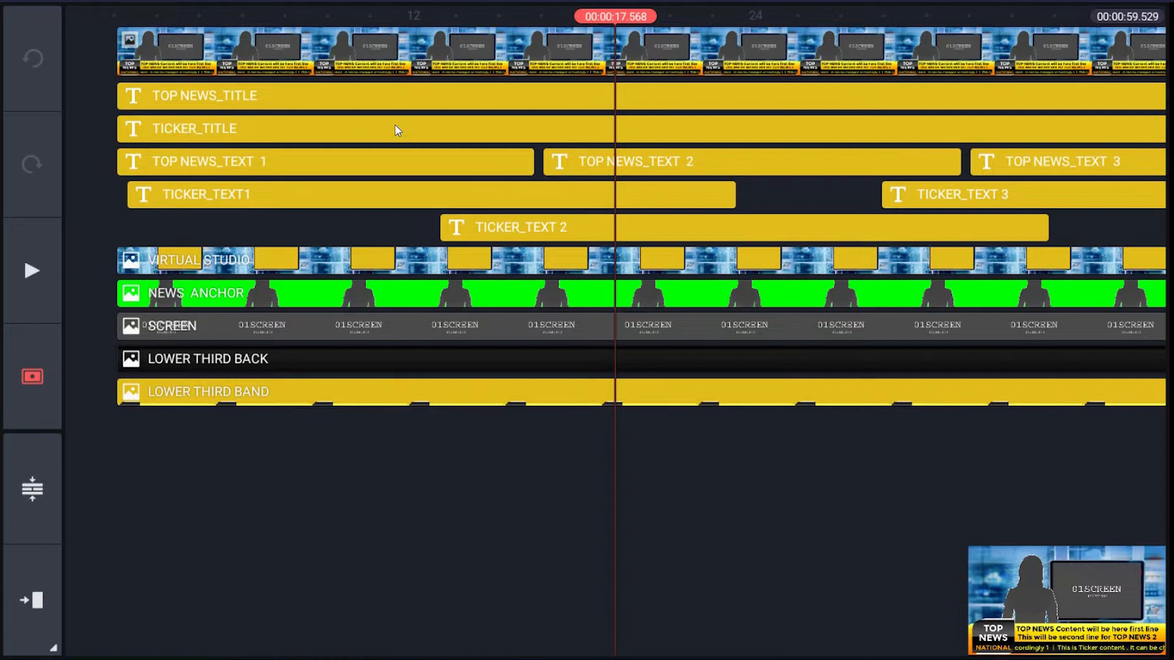
{"action": "mouse_move", "coordinate": [292, 133]}
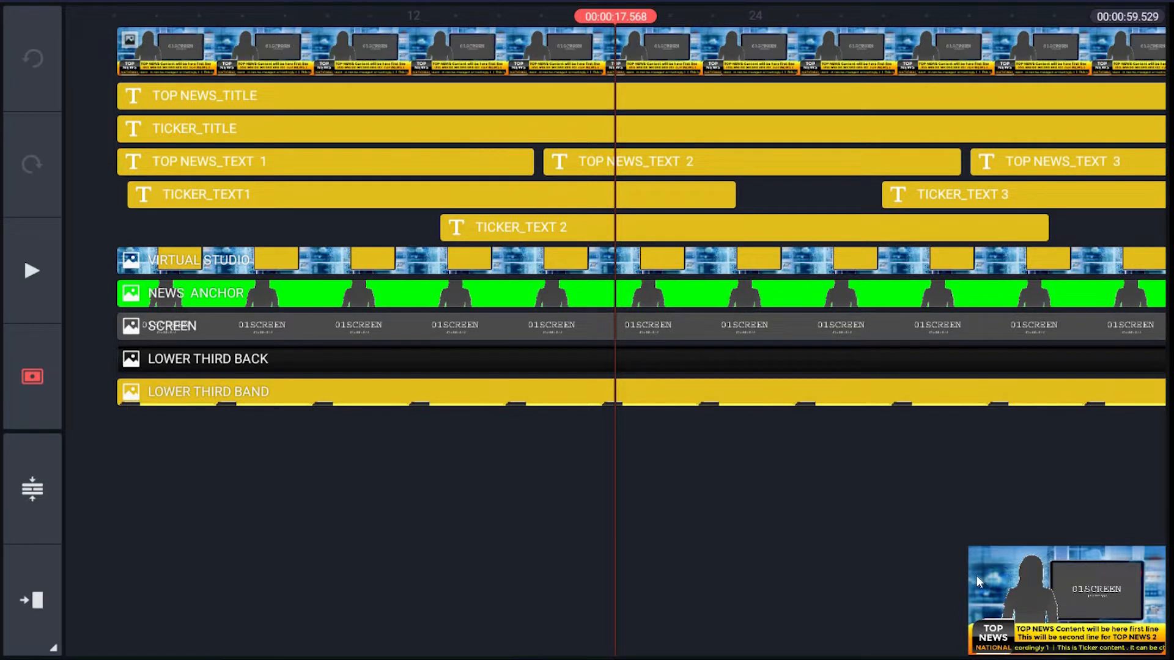
{"action": "mouse_move", "coordinate": [259, 152]}
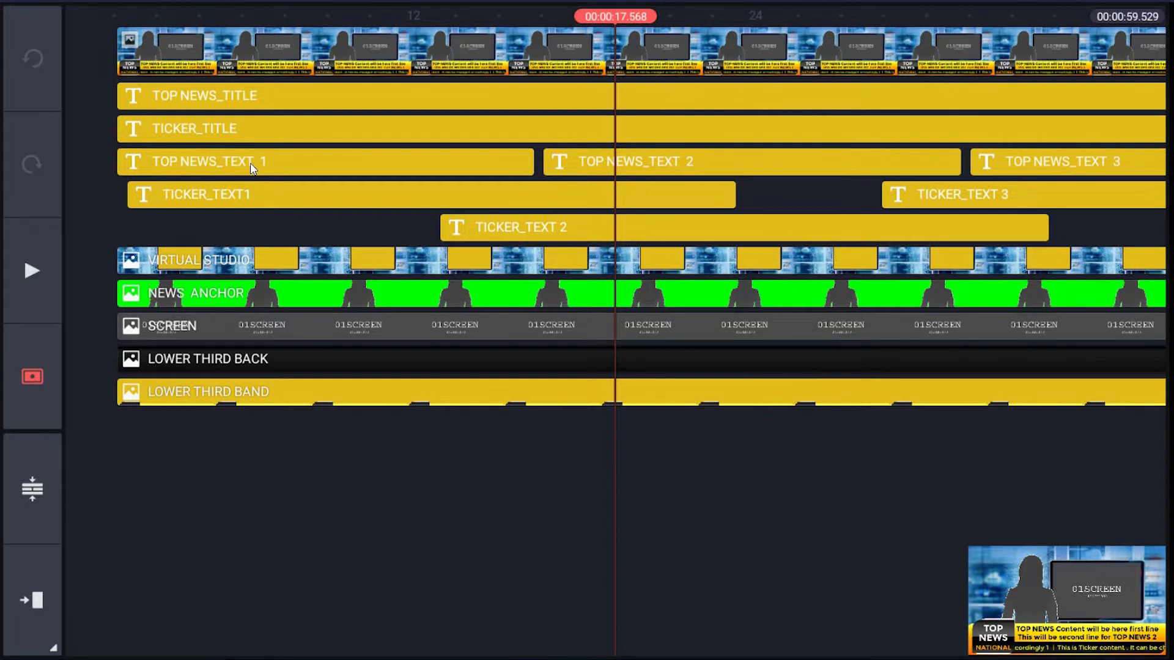
{"action": "mouse_move", "coordinate": [306, 179]}
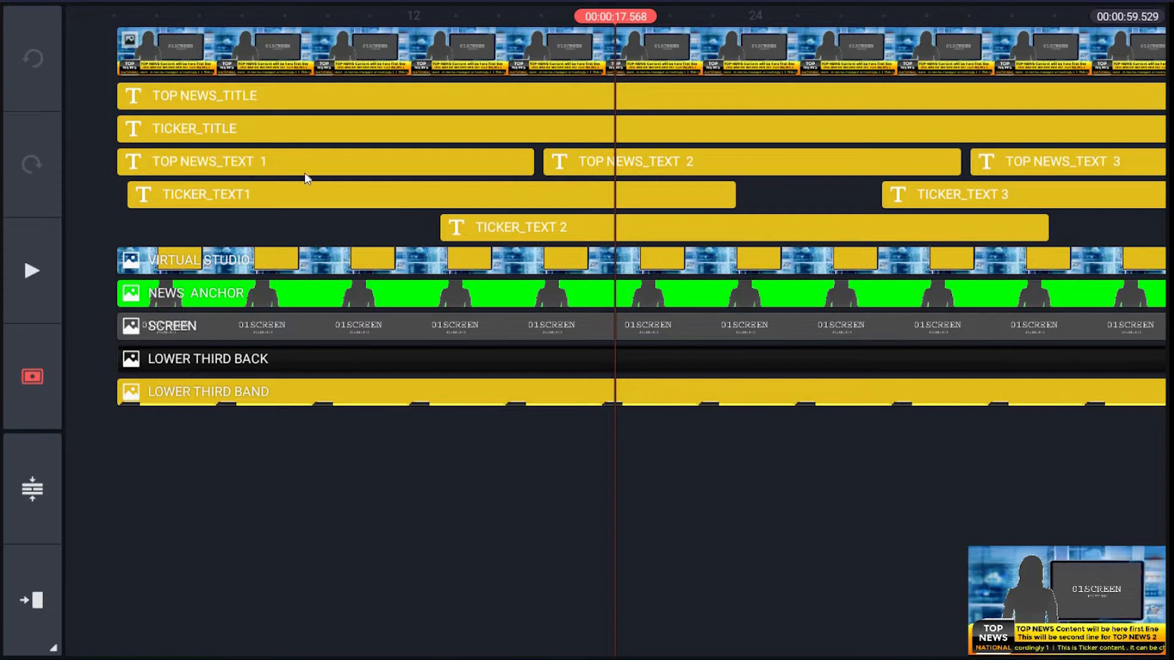
{"action": "mouse_move", "coordinate": [673, 165]}
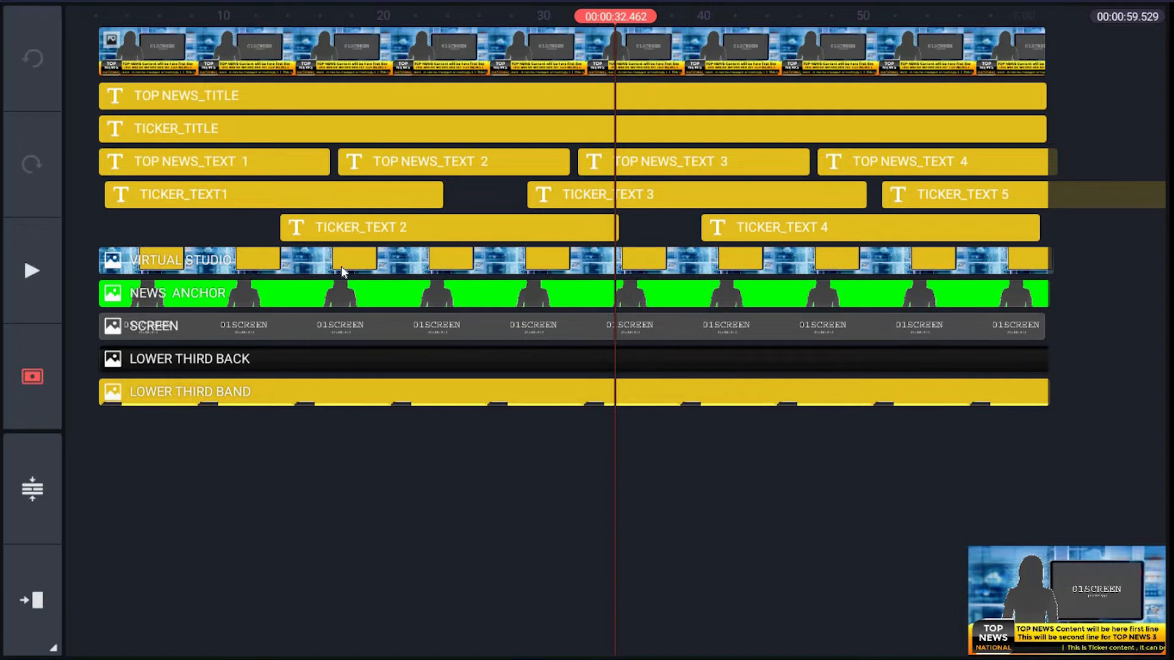
{"action": "mouse_move", "coordinate": [850, 312]}
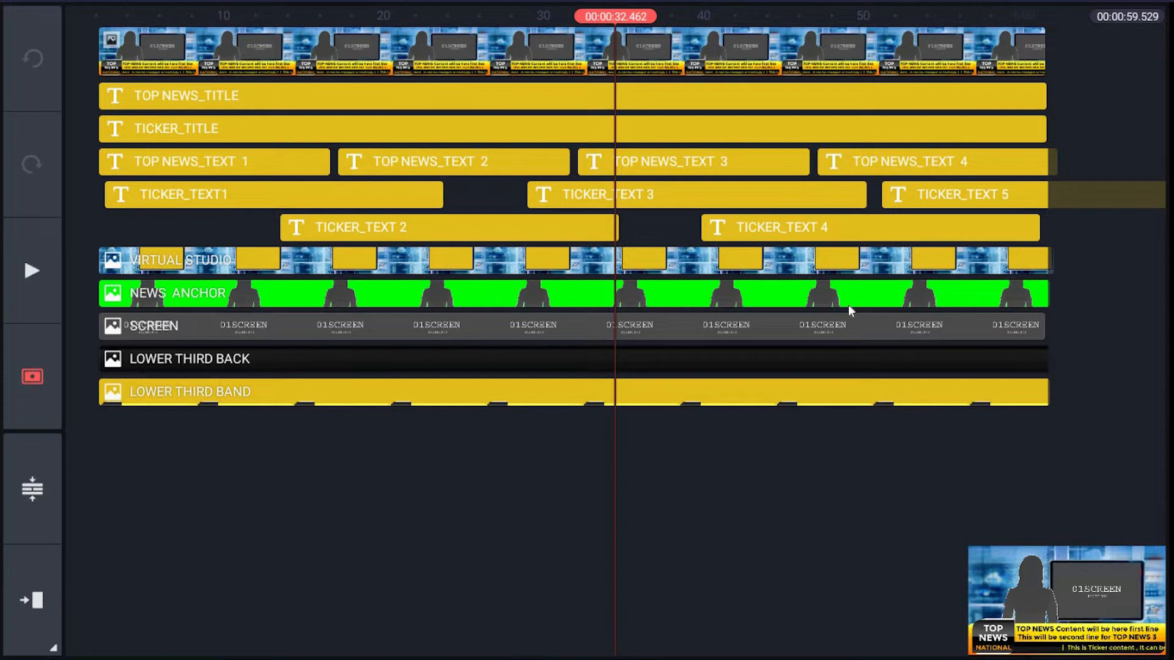
{"action": "mouse_move", "coordinate": [861, 310]}
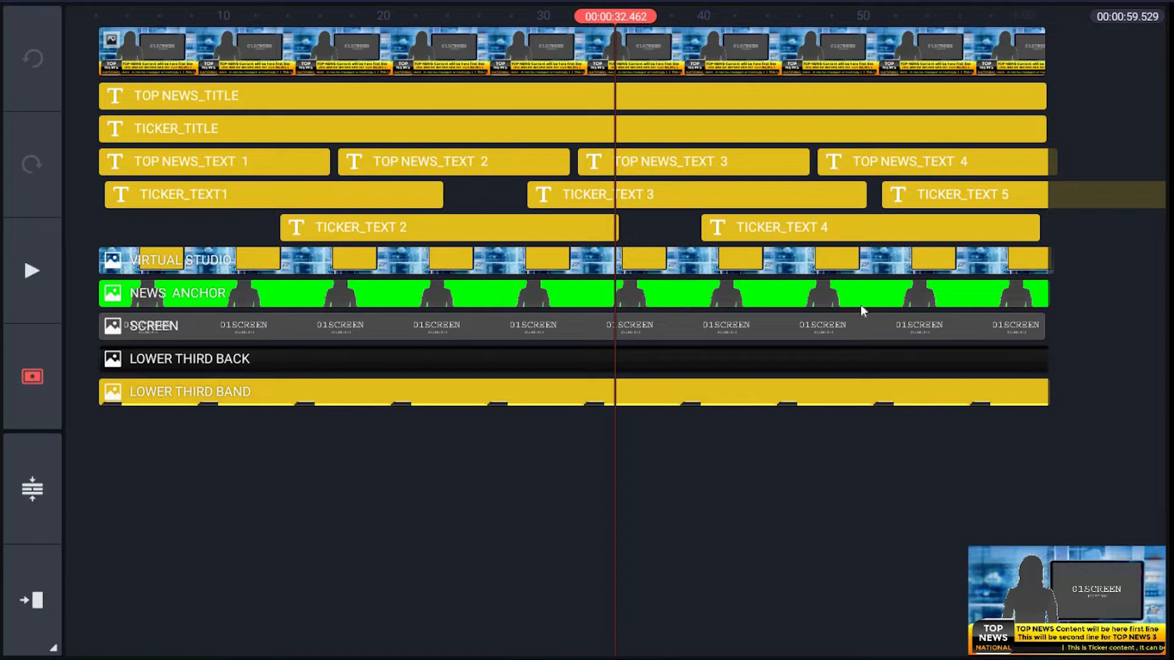
{"action": "mouse_move", "coordinate": [383, 295]}
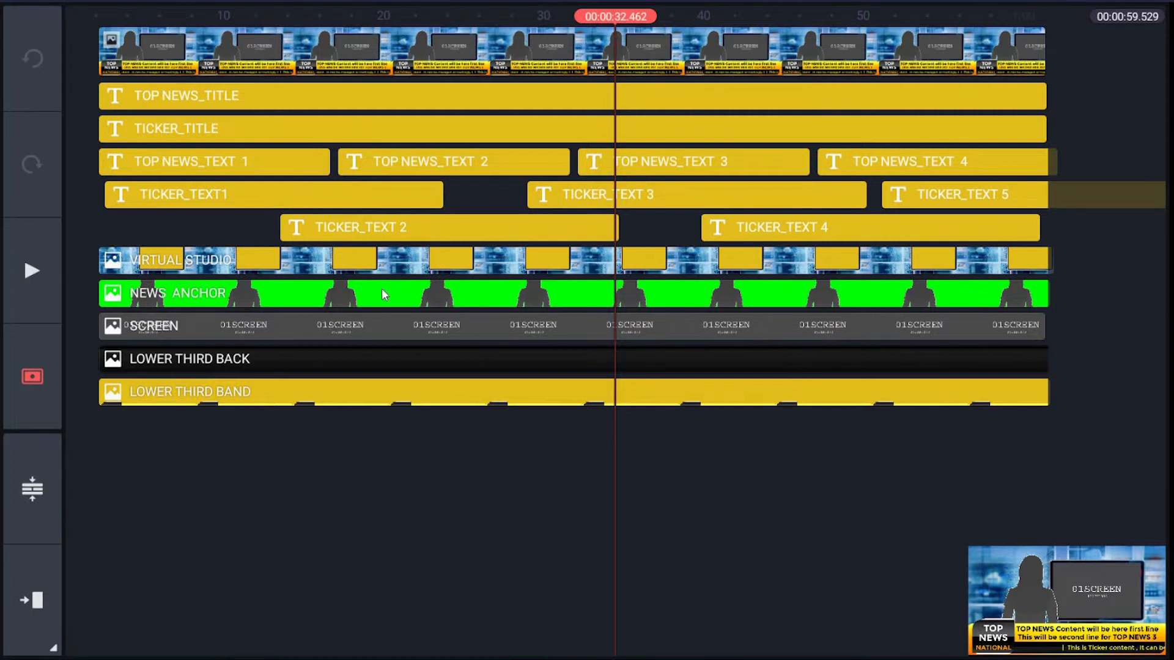
{"action": "mouse_move", "coordinate": [489, 317]}
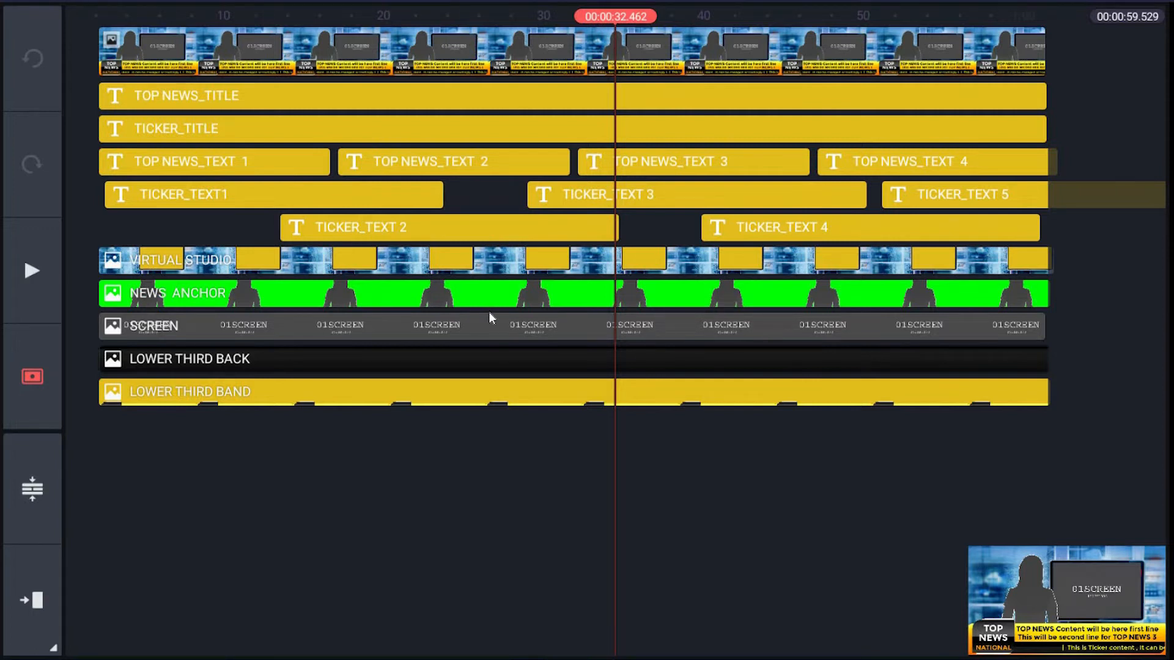
{"action": "mouse_move", "coordinate": [493, 327]}
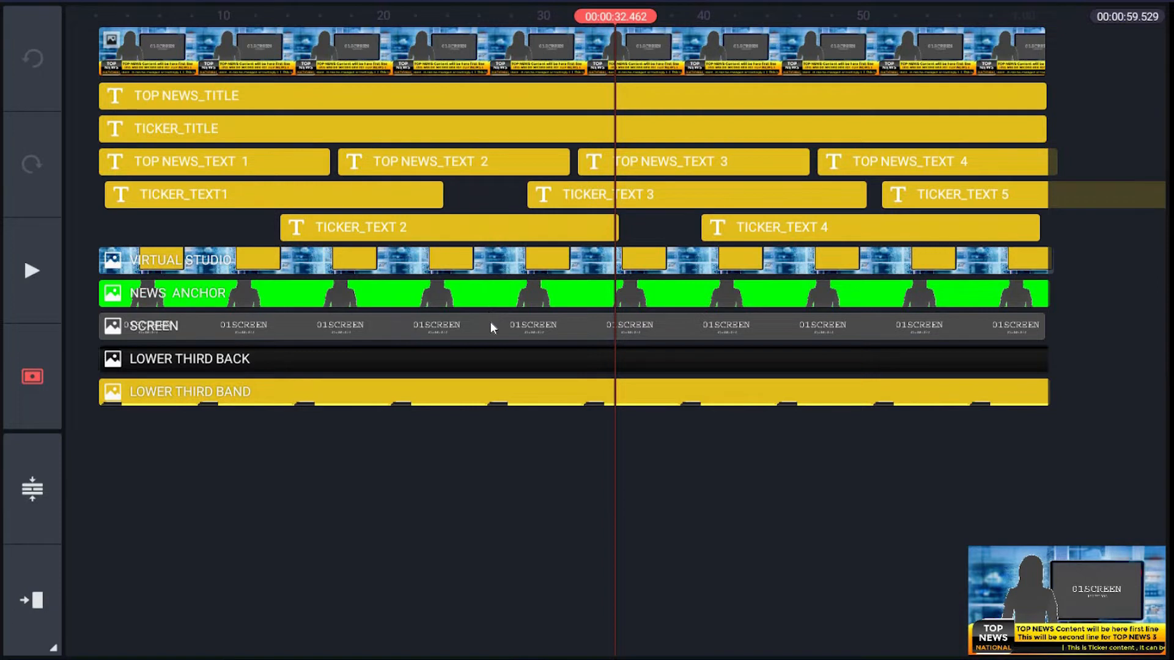
{"action": "mouse_move", "coordinate": [508, 382]}
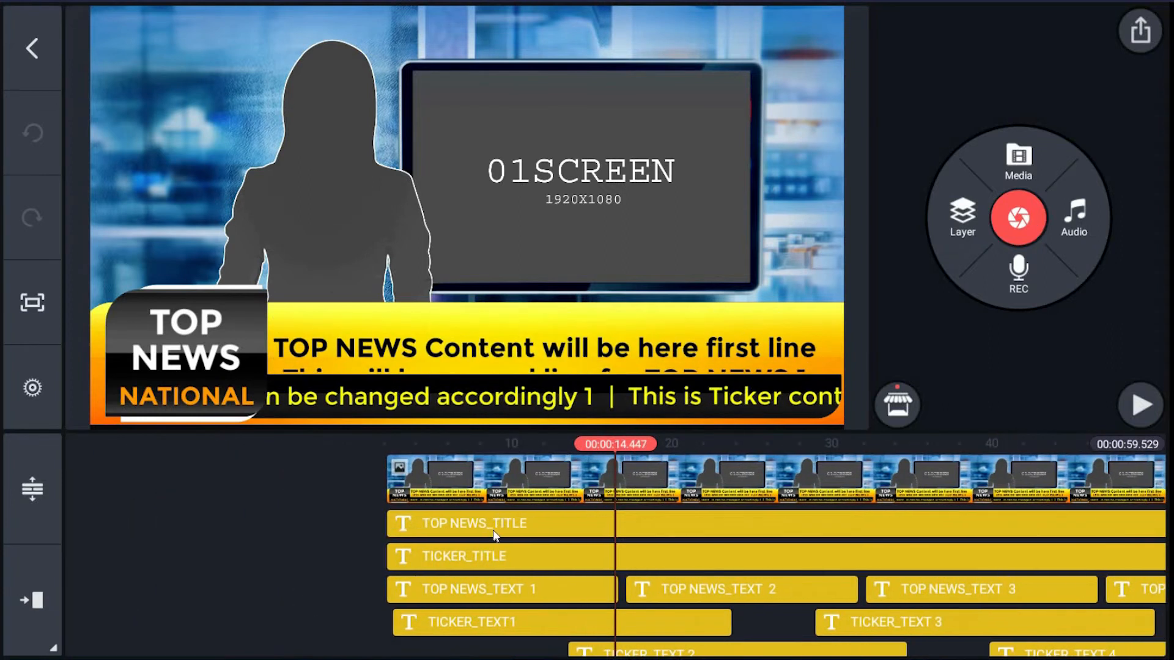
Step: Change the header badge text from 'TOP NEWS' to 'TOP1 NEWS' and 'NATIONAL' to 'NATION1'
{"action": "left_click", "coordinate": [474, 522]}
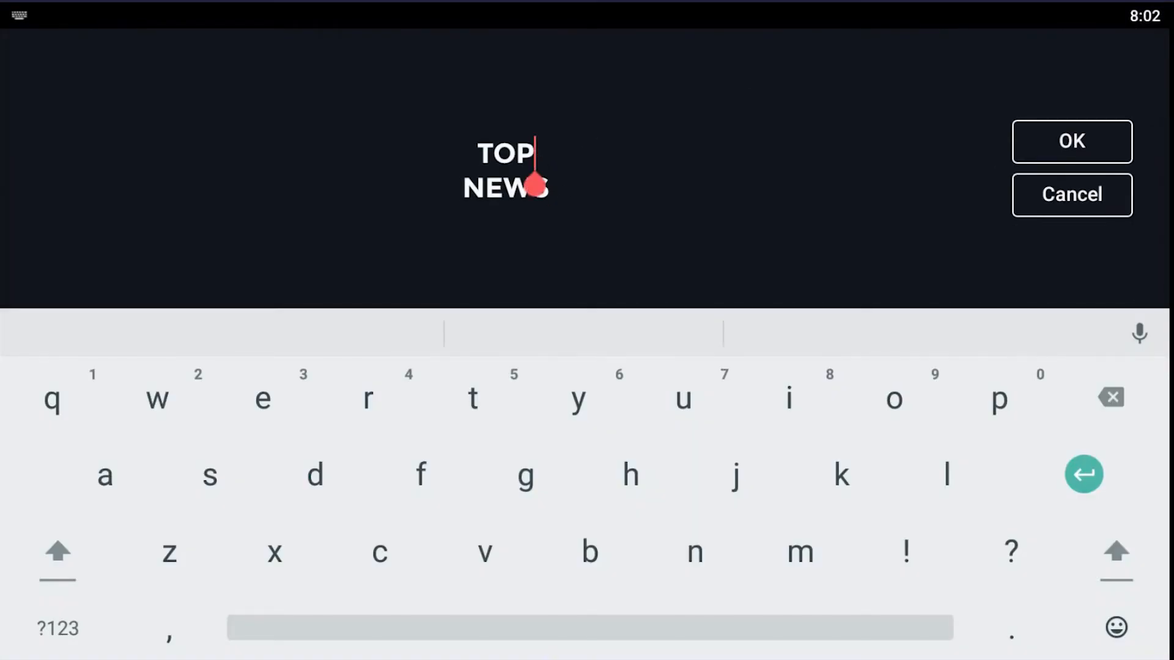
{"action": "left_click", "coordinate": [1071, 142]}
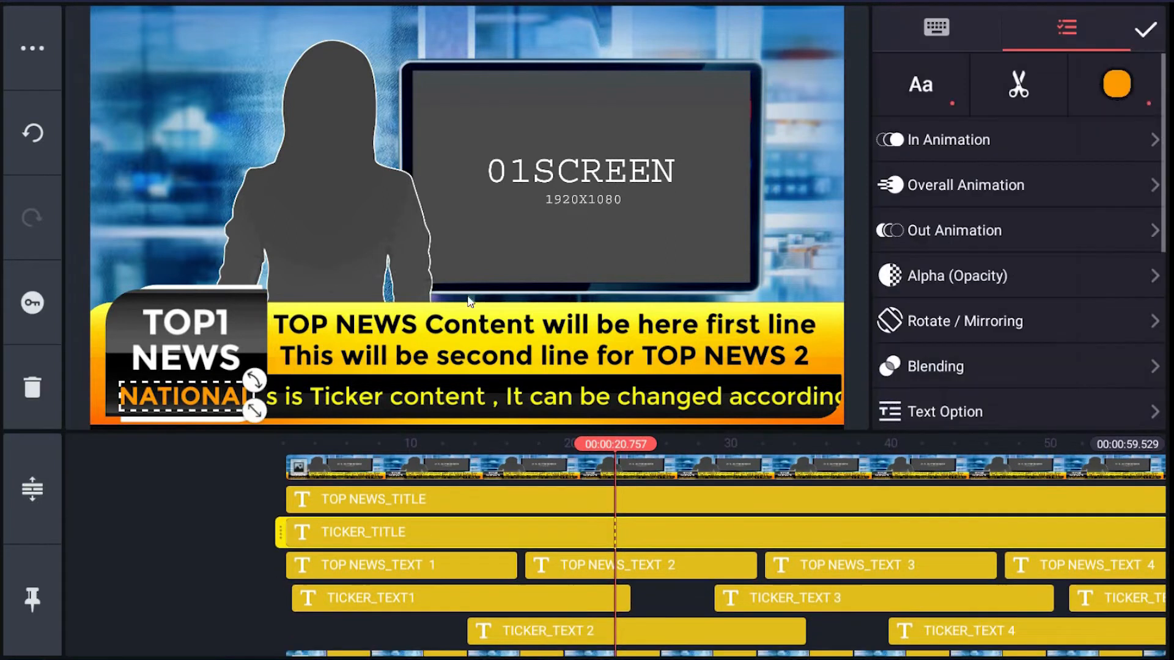
{"action": "left_click", "coordinate": [936, 28]}
{"action": "type", "text": "1"}
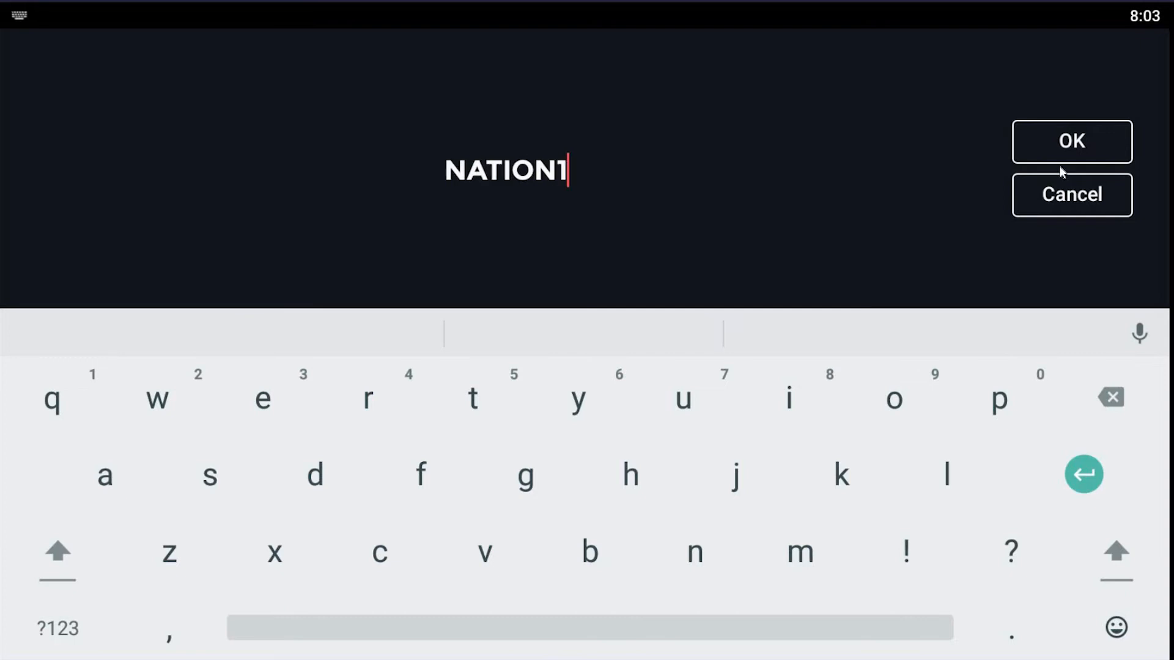
{"action": "left_click", "coordinate": [1072, 142]}
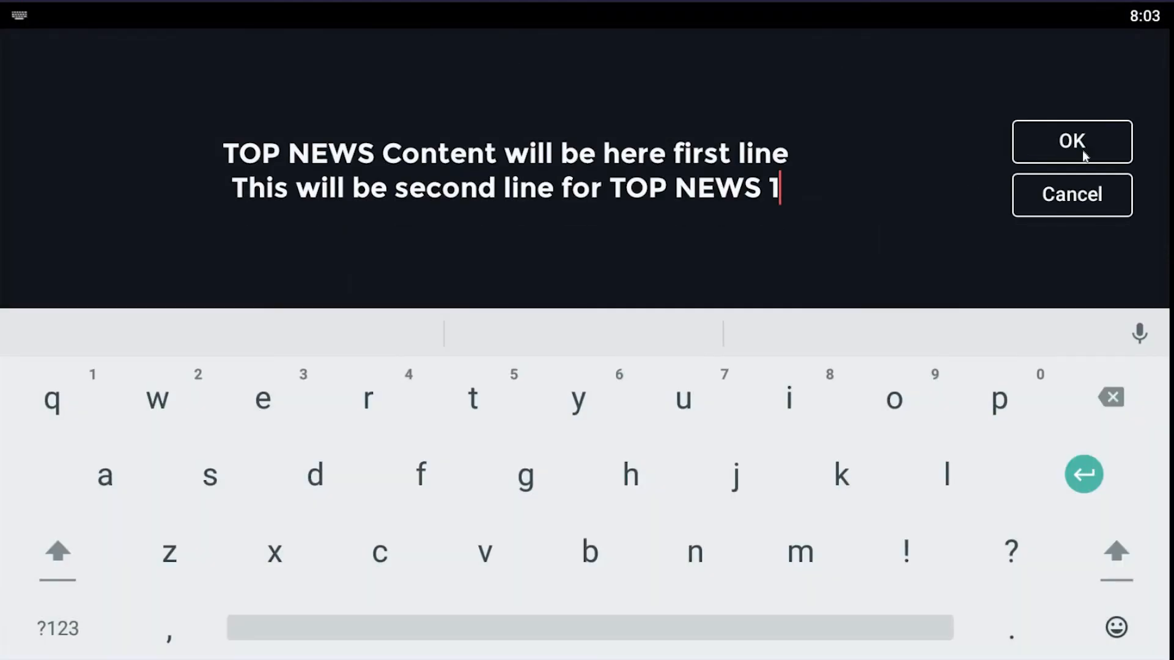
Step: Reword the first header story to end 'TOP NEWS 1' and the first ticker item to end 'accordingly 1'
{"action": "left_click", "coordinate": [1071, 142]}
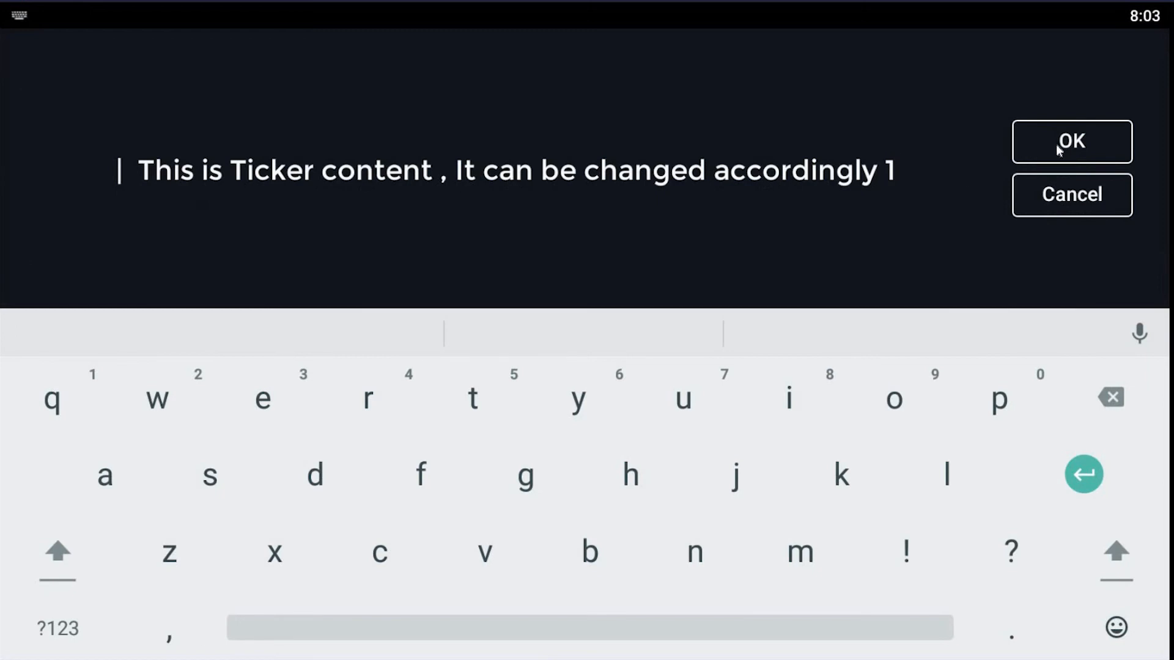
{"action": "left_click", "coordinate": [1071, 142]}
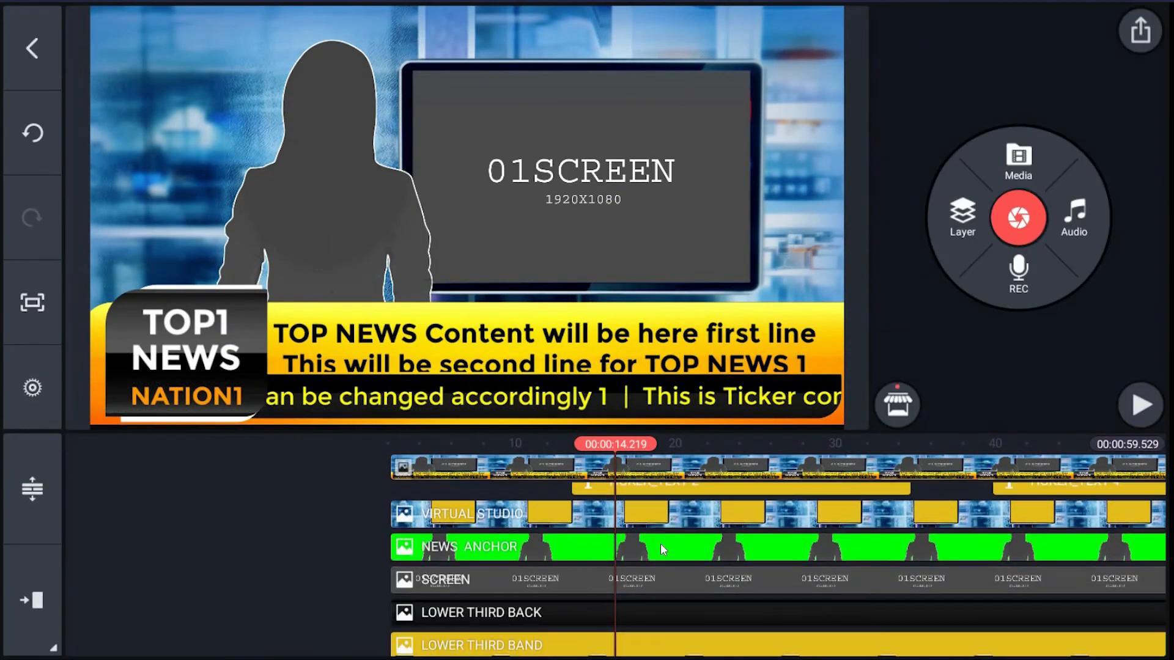
{"action": "mouse_move", "coordinate": [568, 558]}
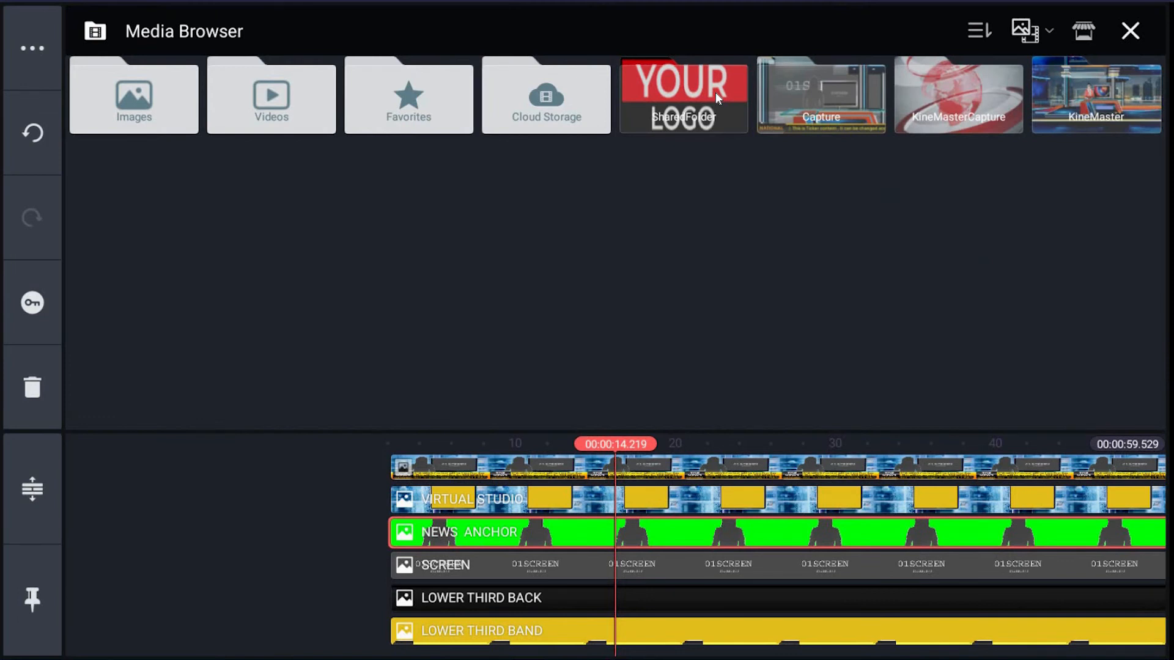
Step: Replace the NEWS_ANCHOR silhouette with the green-screen presenter video from SharedFolder, accepting the quality warning
{"action": "left_click", "coordinate": [683, 96]}
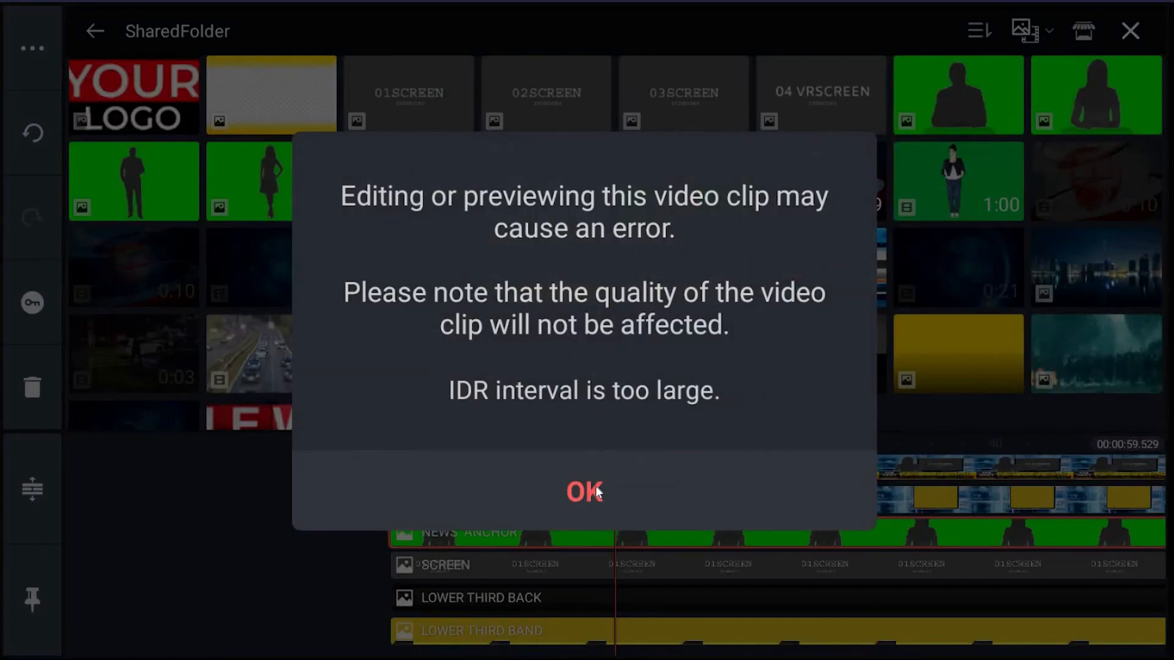
{"action": "left_click", "coordinate": [583, 491]}
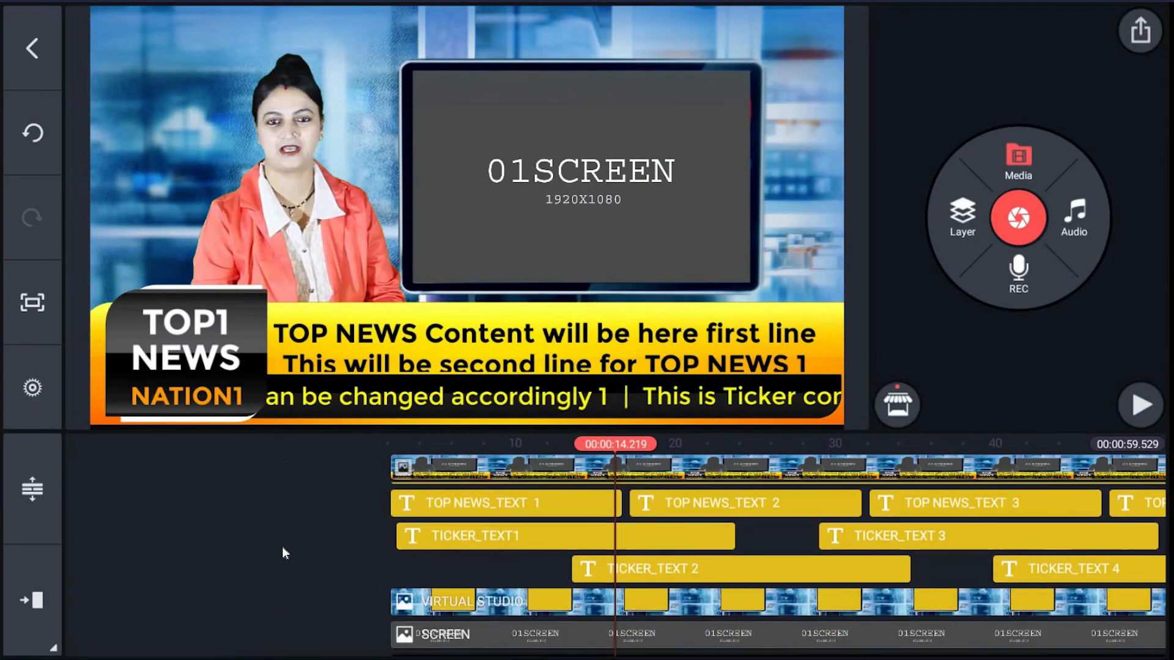
Step: Select the 01SCREEN placeholder layer to bring up its editing options
{"action": "scroll", "scroll_direction": "down", "scroll_amount": 3}
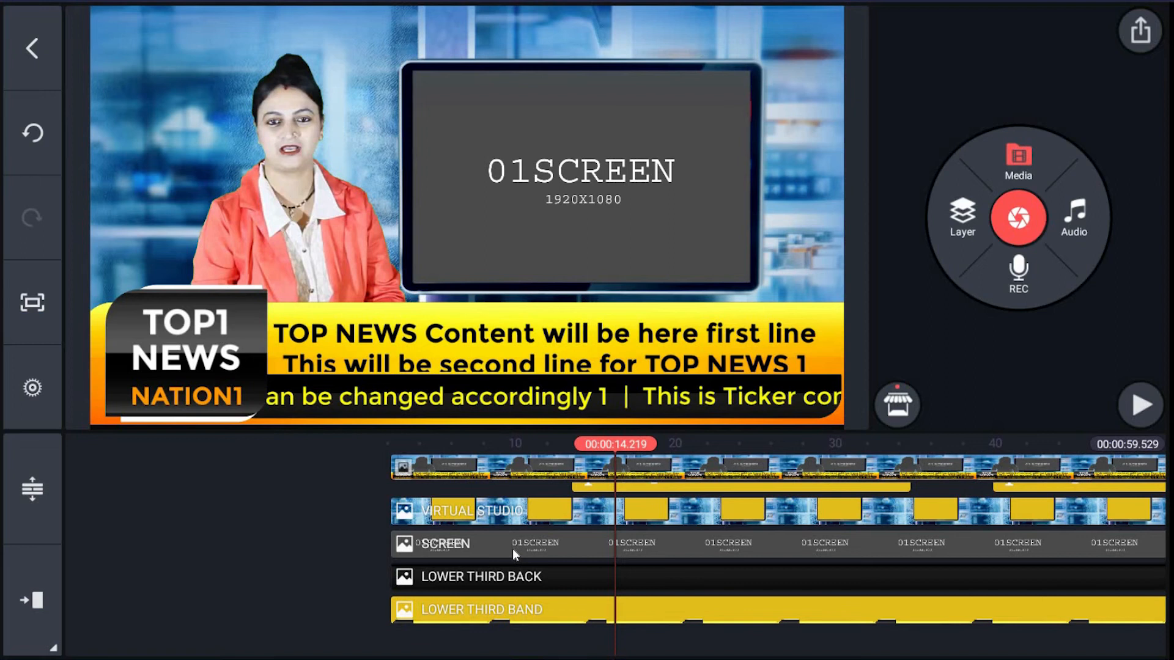
{"action": "left_click", "coordinate": [445, 543]}
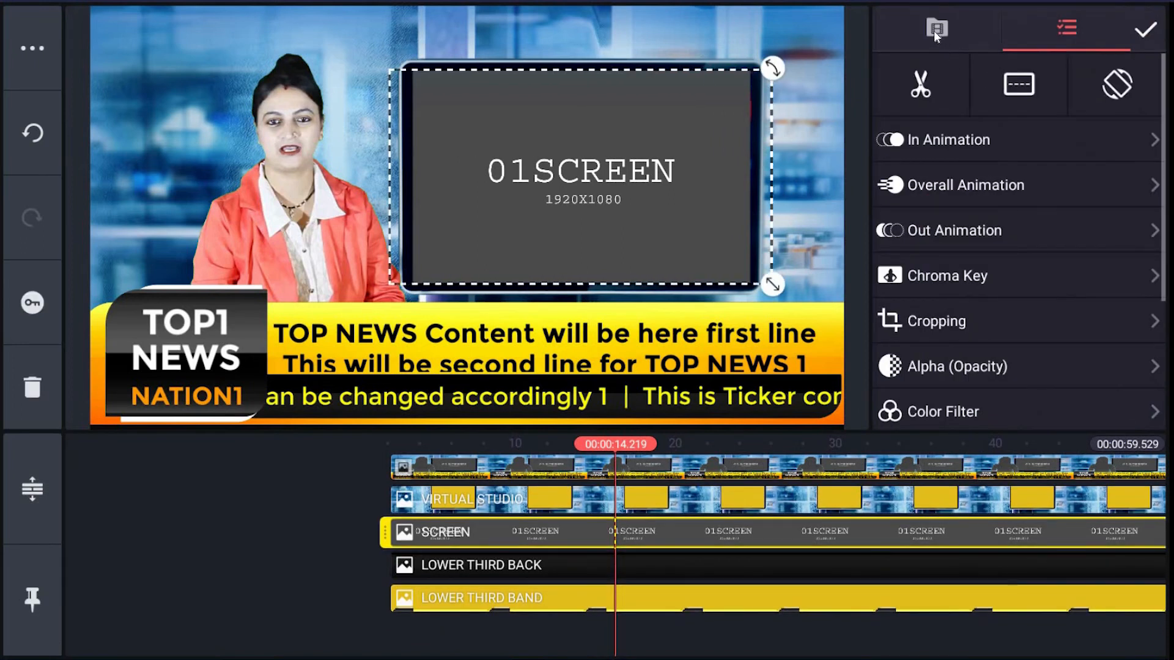
Step: Replace the 01SCREEN placeholder with the highway traffic video from SharedFolder and play the broadcast
{"action": "left_click", "coordinate": [937, 28]}
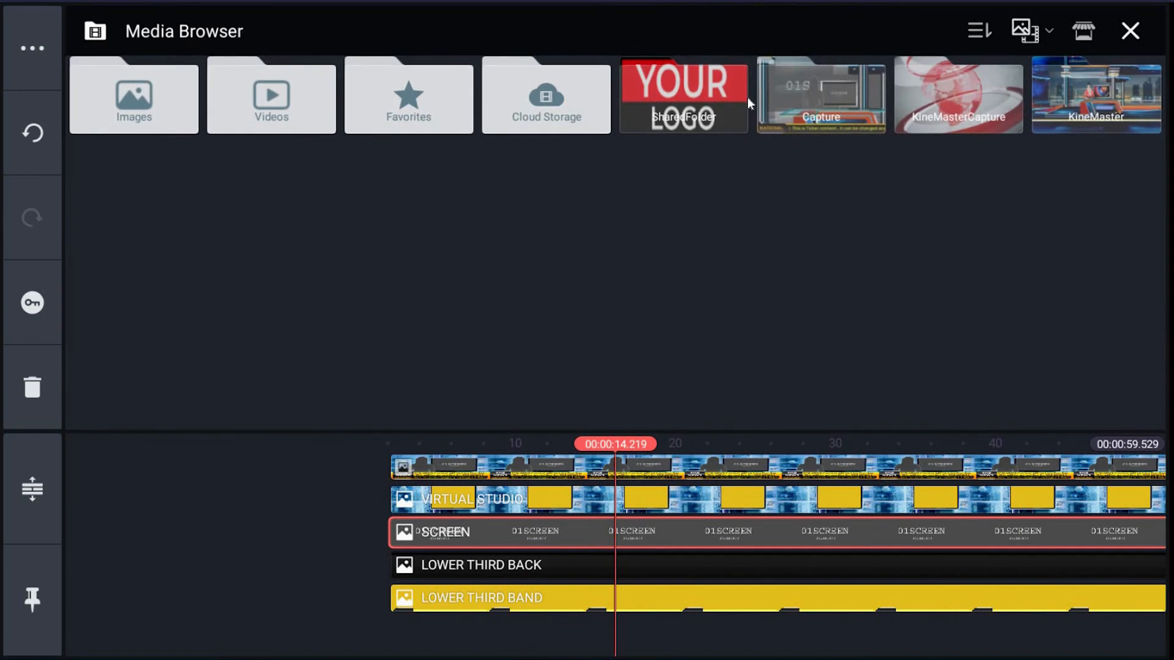
{"action": "left_click", "coordinate": [1130, 31]}
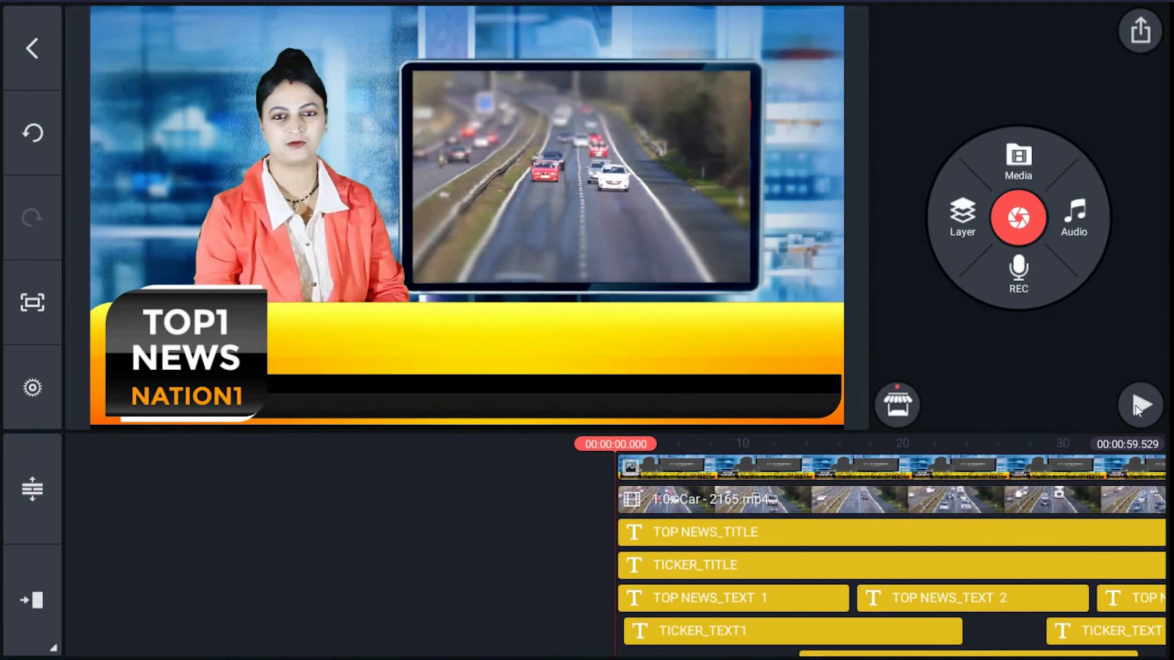
{"action": "left_click", "coordinate": [1137, 405]}
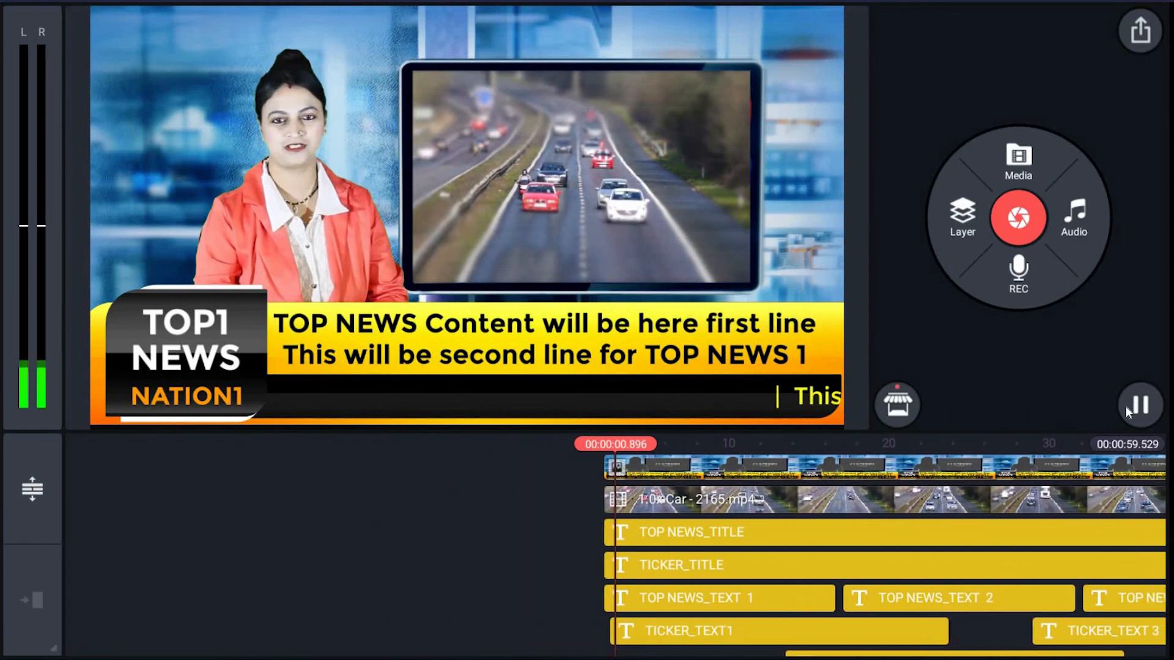